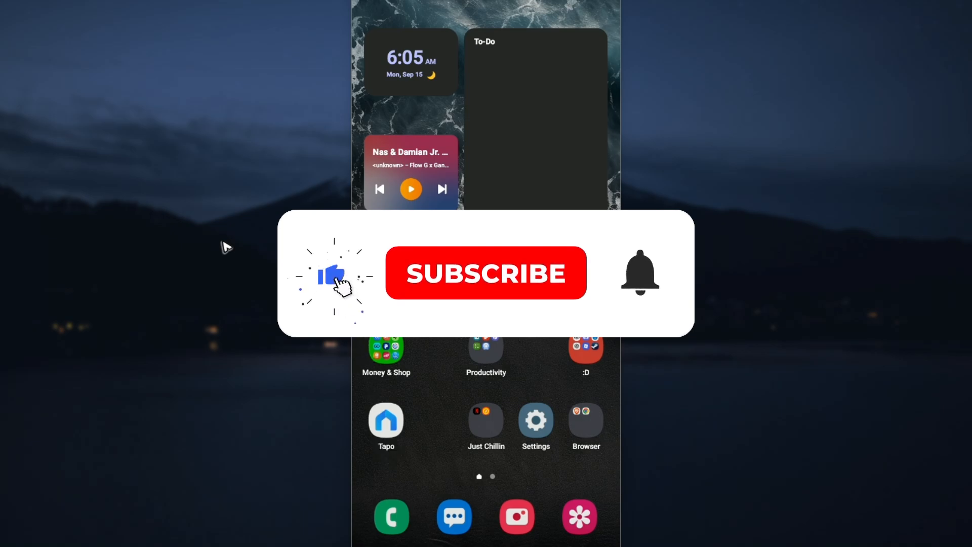
Step: Open the Google apps folder on the home screen
left_click(485, 273)
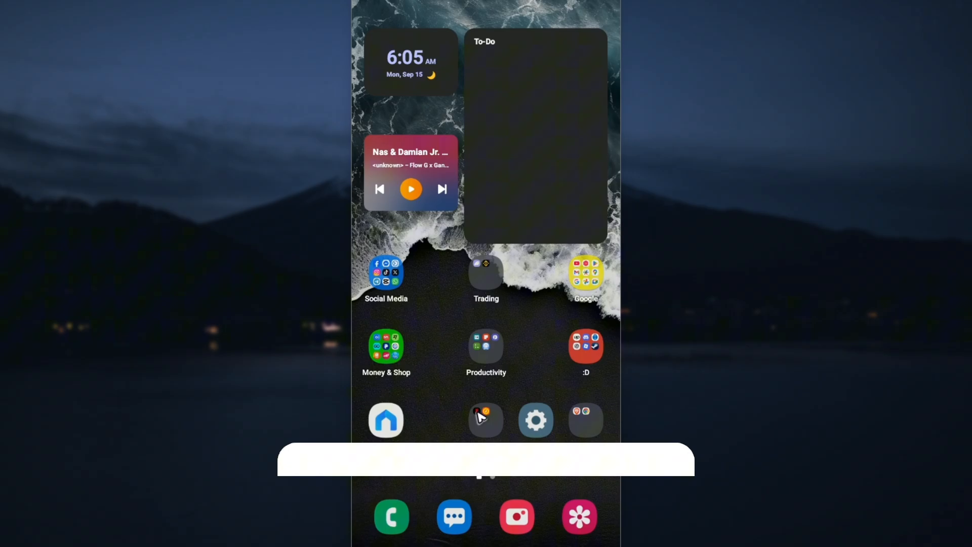
left_click(586, 276)
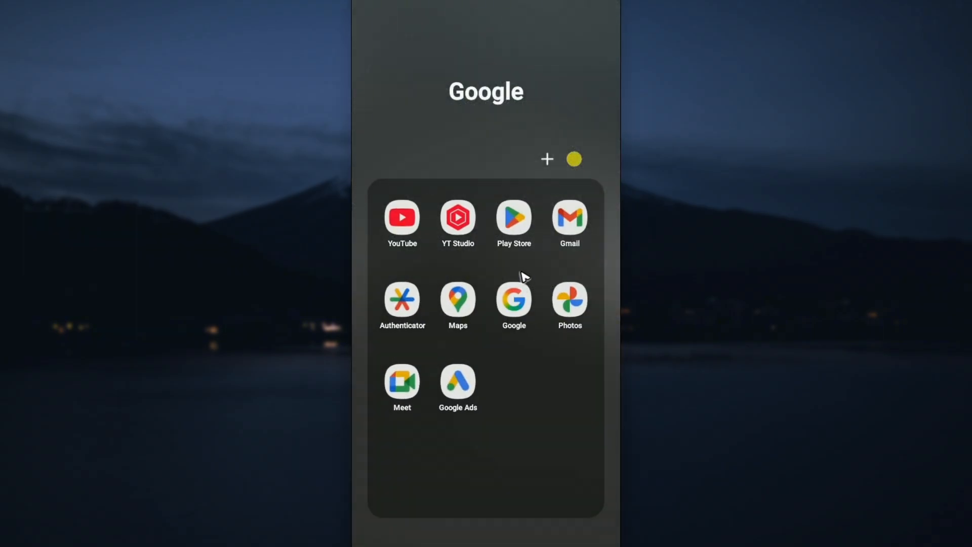
Step: Launch Play Store and search for "zoom" to see Zoom Workplace listed as installed
left_click(514, 216)
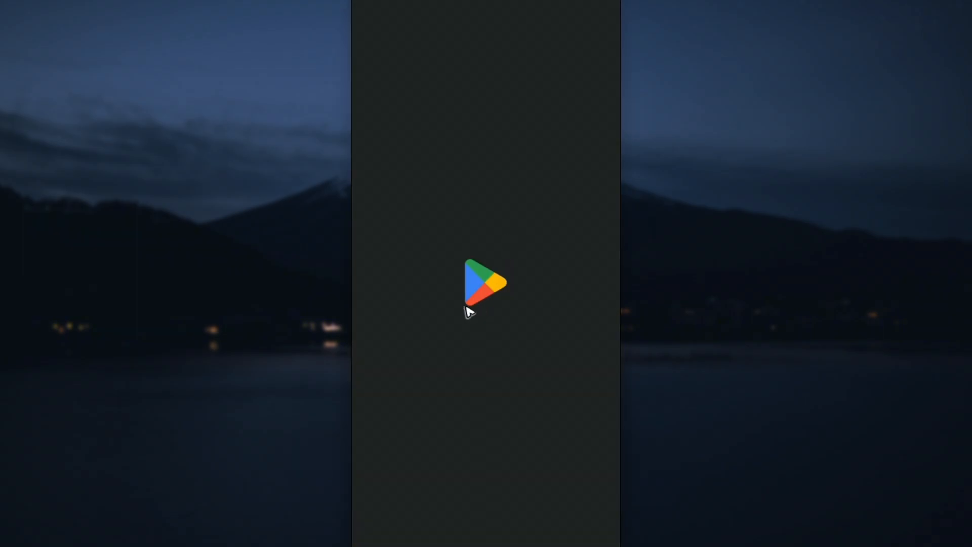
left_click(486, 282)
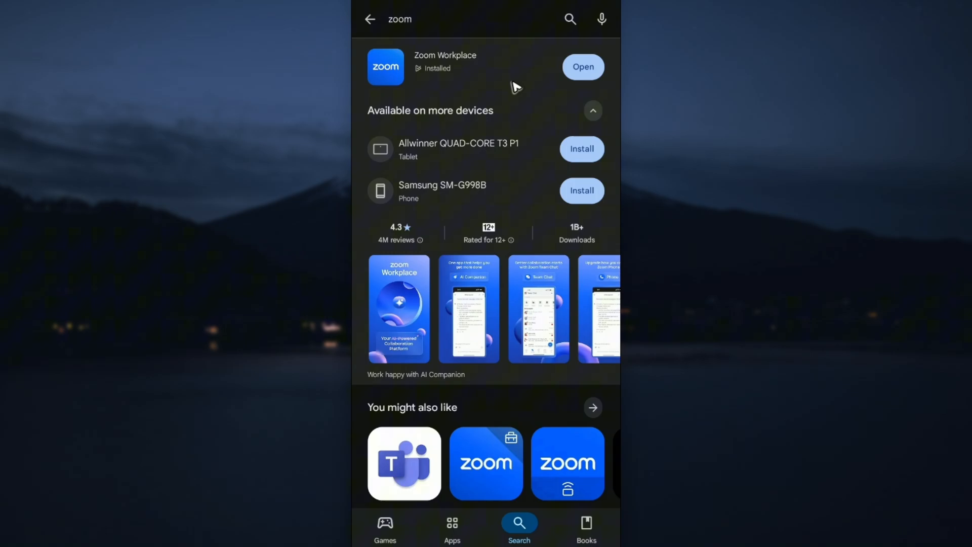
mouse_move(587, 76)
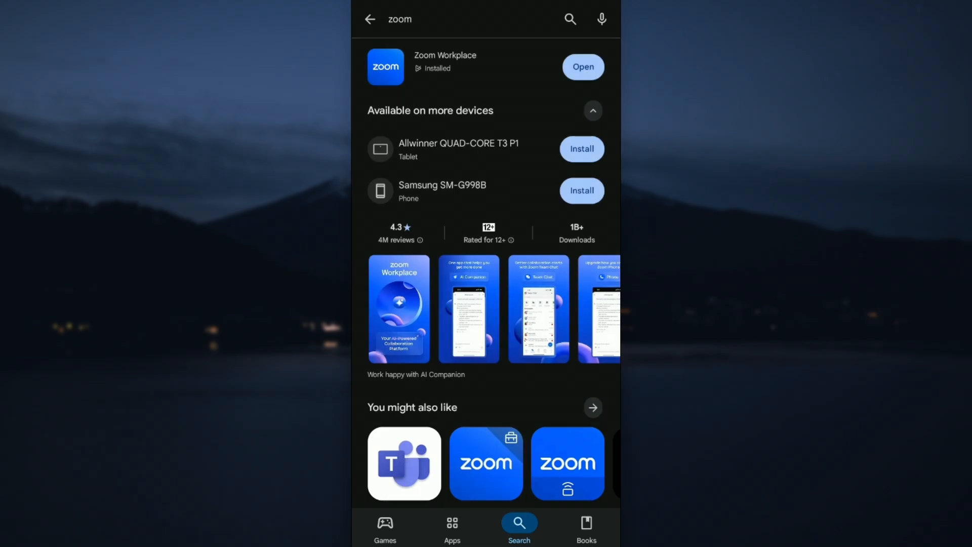
Step: From the Social Media folder on the home screen, bring up Zoom's App info page
key("Home")
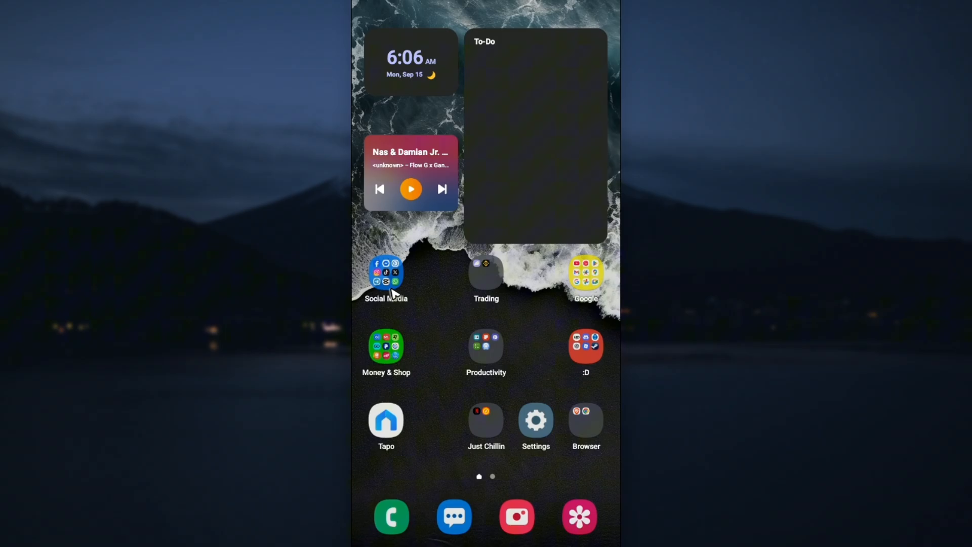
left_click(386, 273)
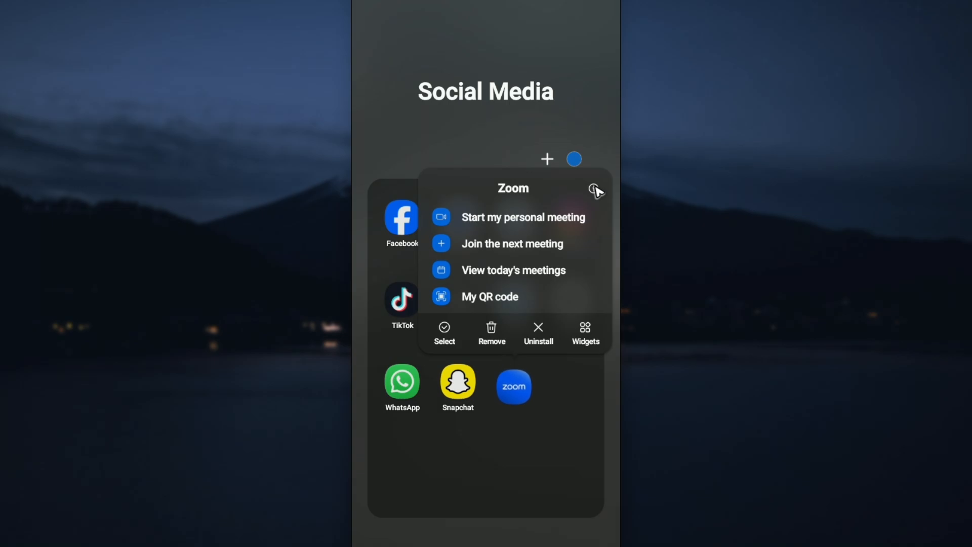
left_click(595, 189)
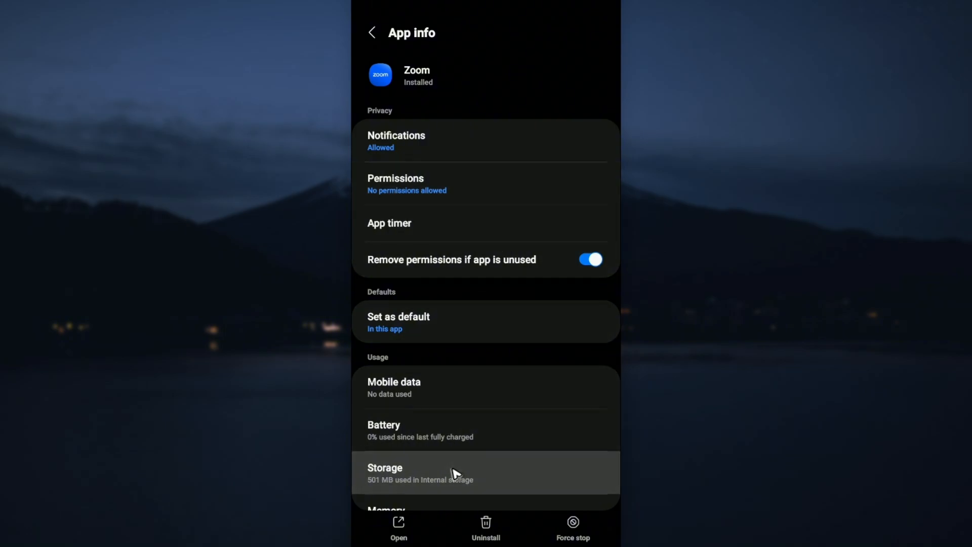
Step: Clear Zoom's cache and all app data in Storage, leaving both at 0 B
left_click(453, 473)
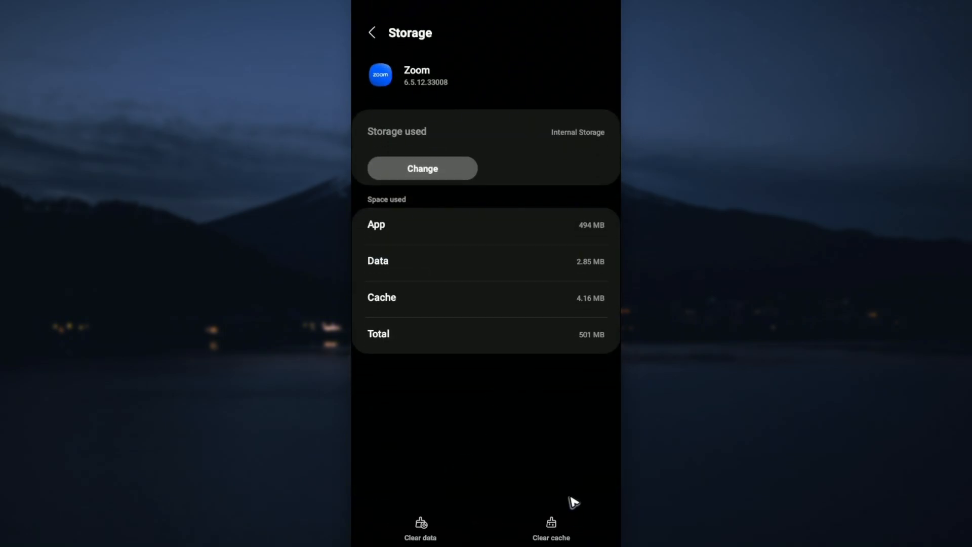
left_click(551, 526)
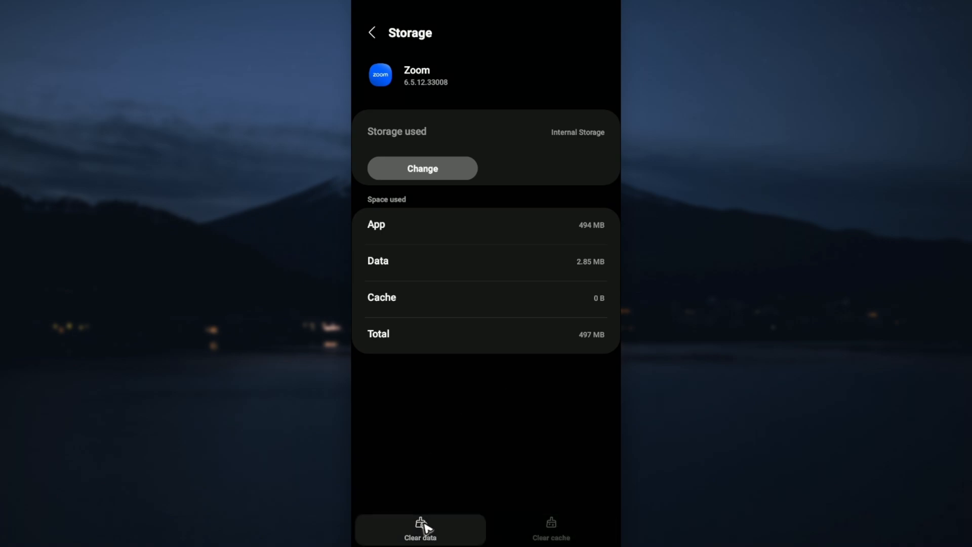
left_click(419, 529)
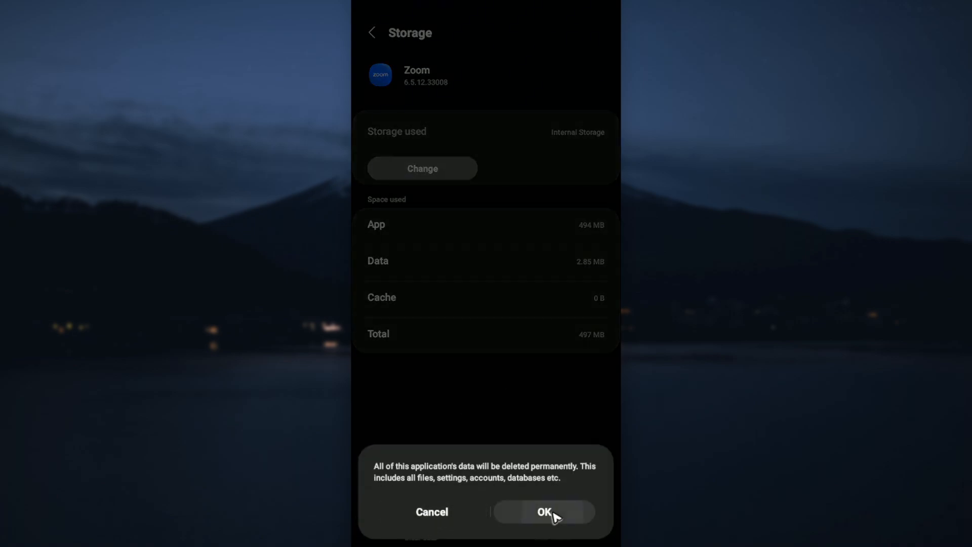
left_click(543, 512)
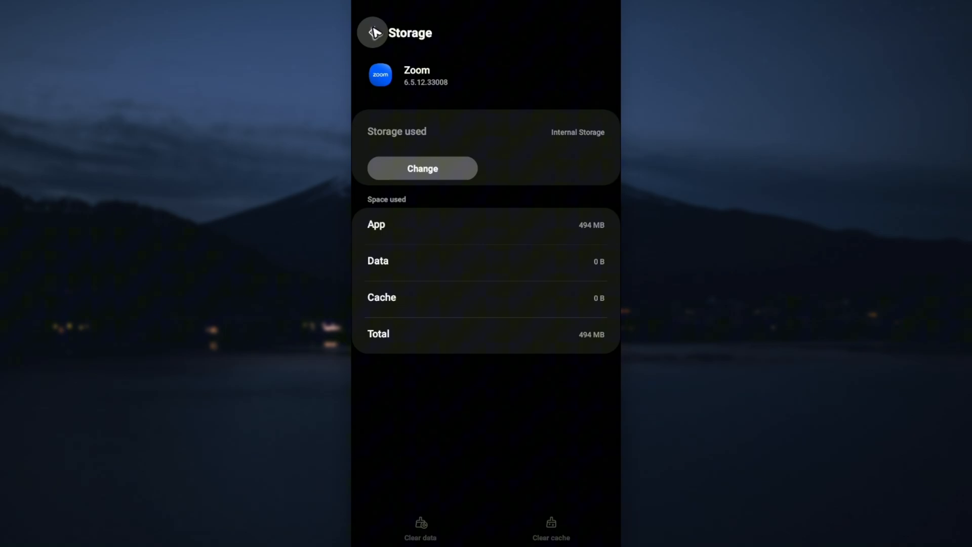
left_click(373, 33)
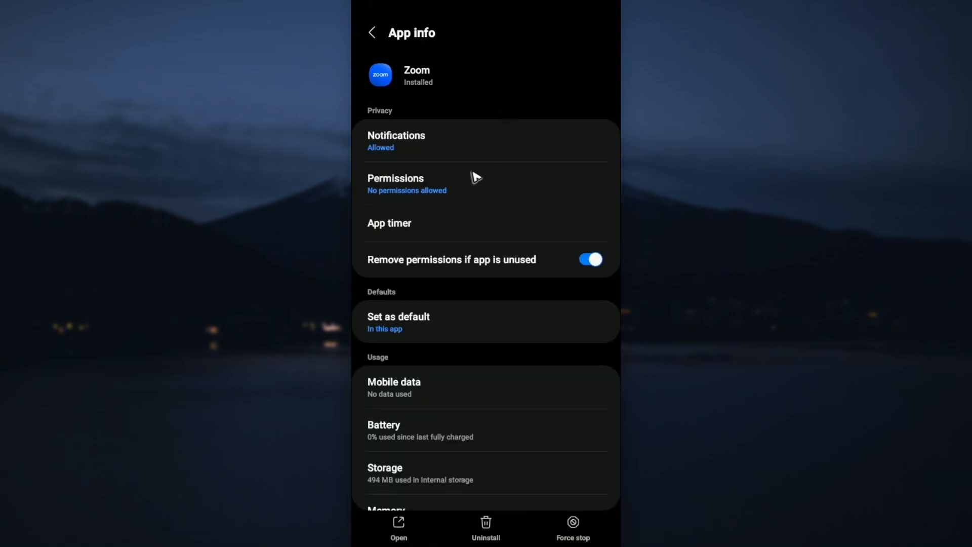
mouse_move(470, 184)
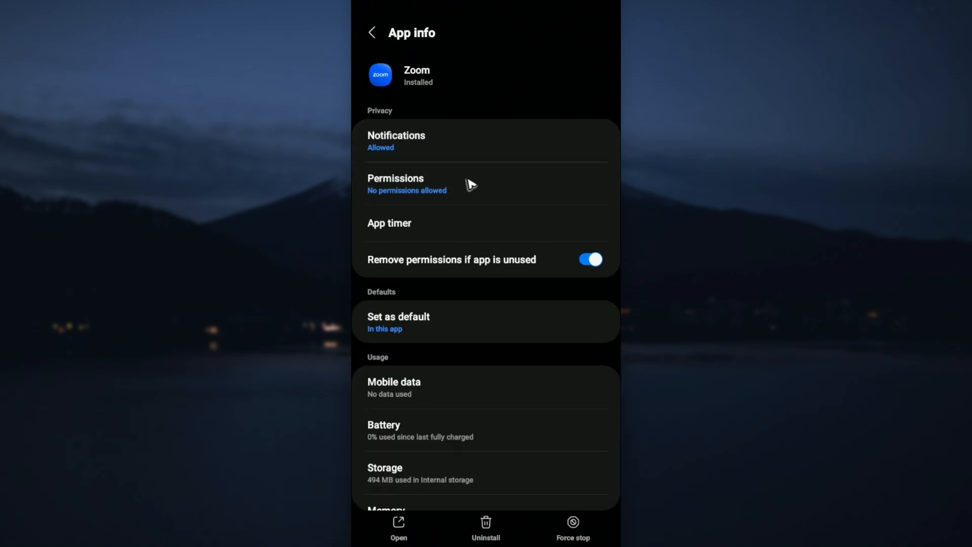
Step: In Zoom's permission list, allow Calendar access
left_click(396, 184)
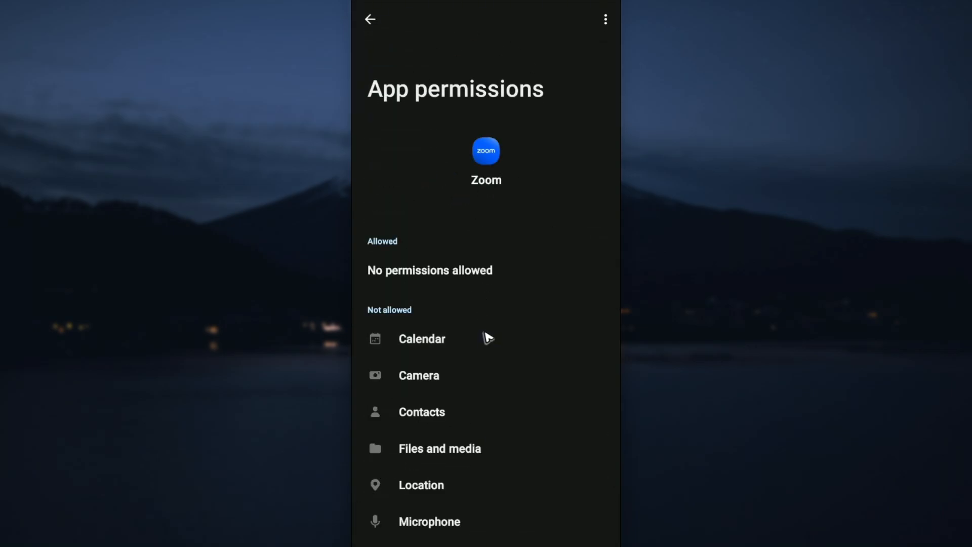
left_click(421, 338)
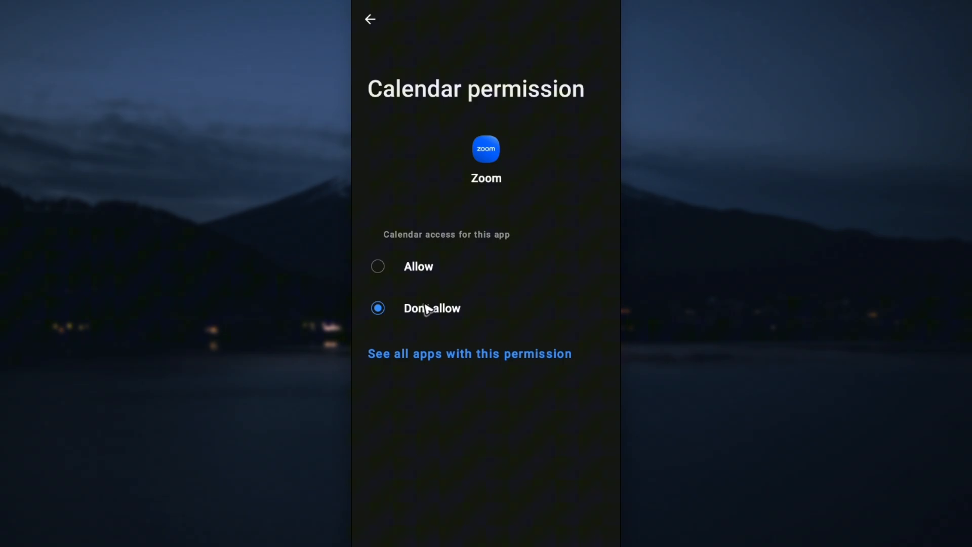
left_click(378, 267)
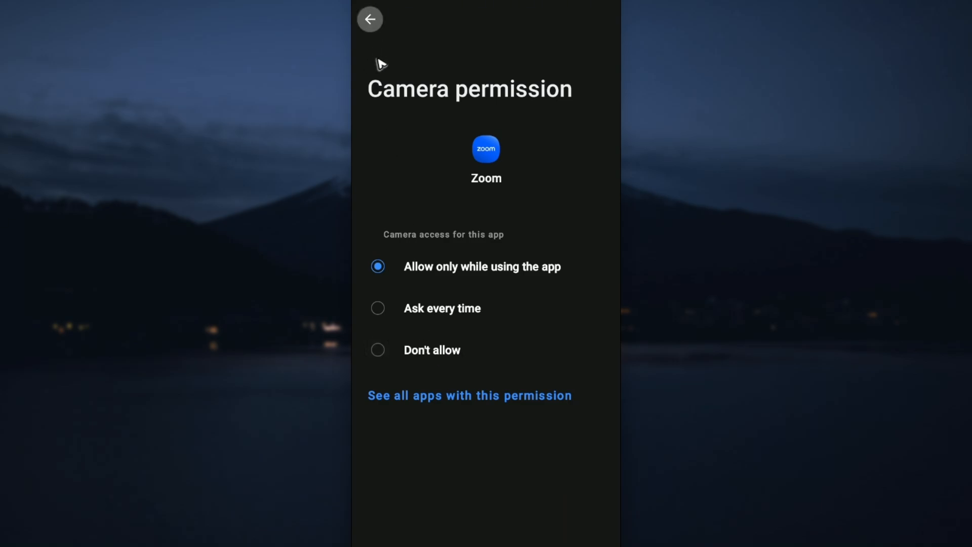
left_click(370, 20)
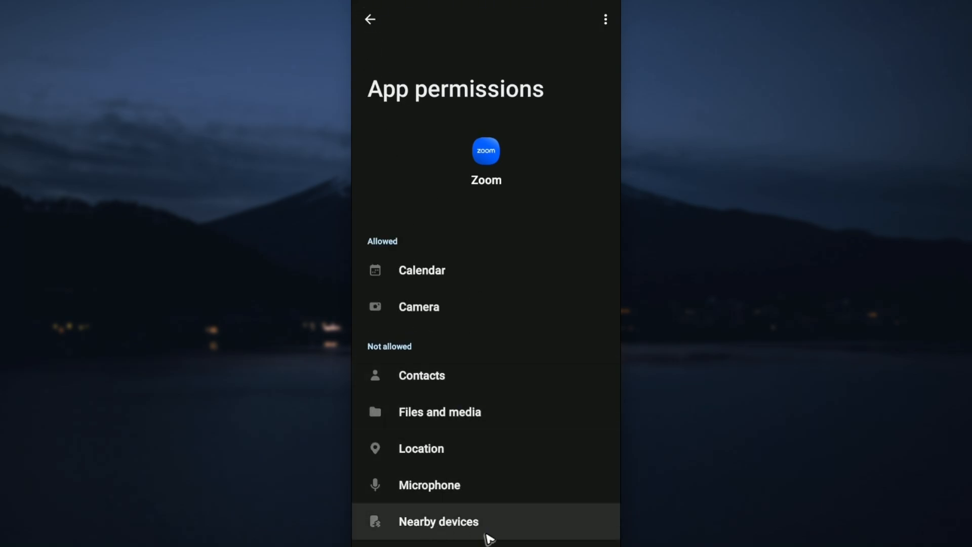
mouse_move(382, 527)
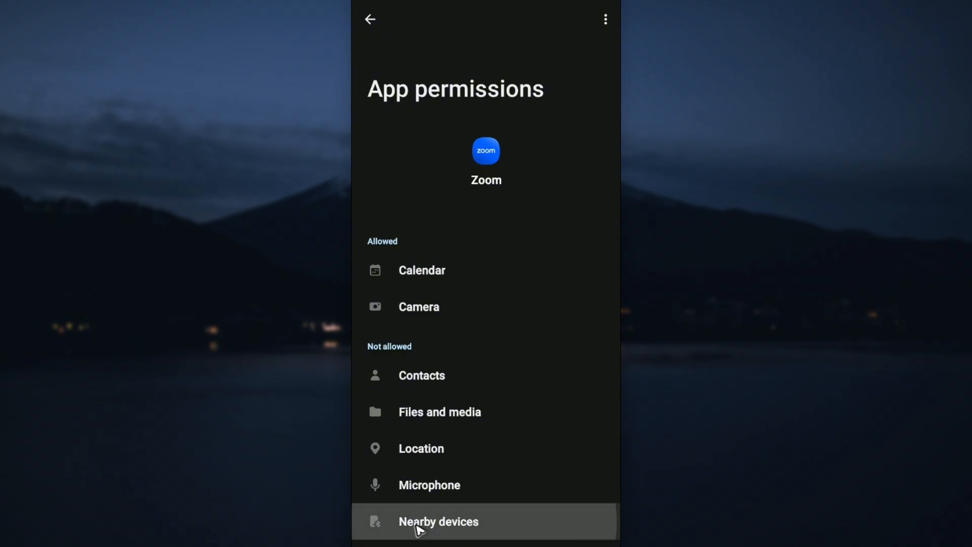
Step: Allow Nearby devices access and return to Zoom's App info page
left_click(439, 520)
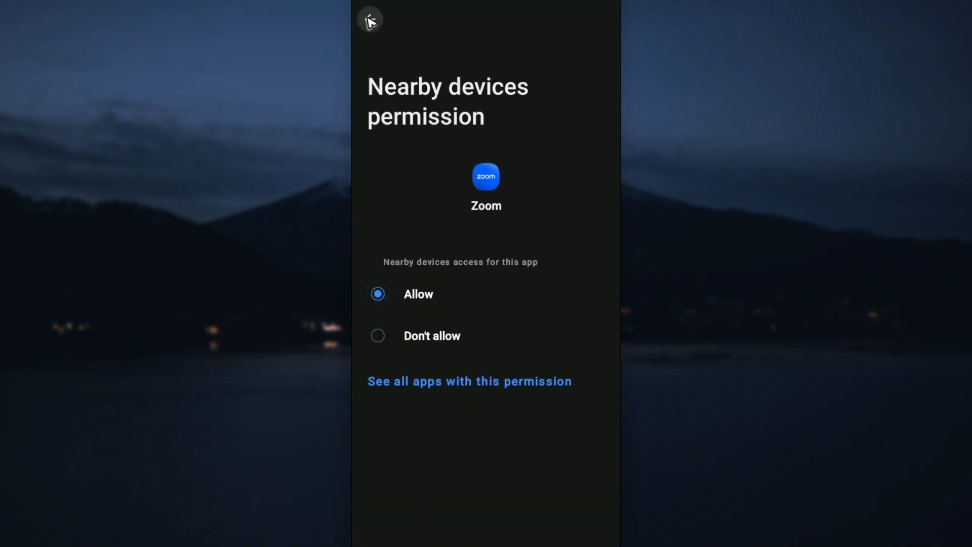
left_click(371, 19)
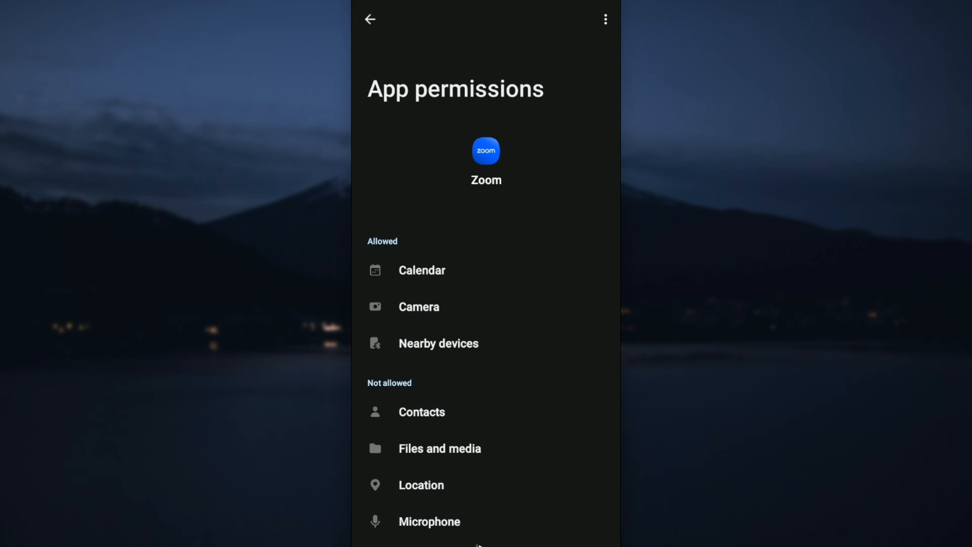
left_click(371, 19)
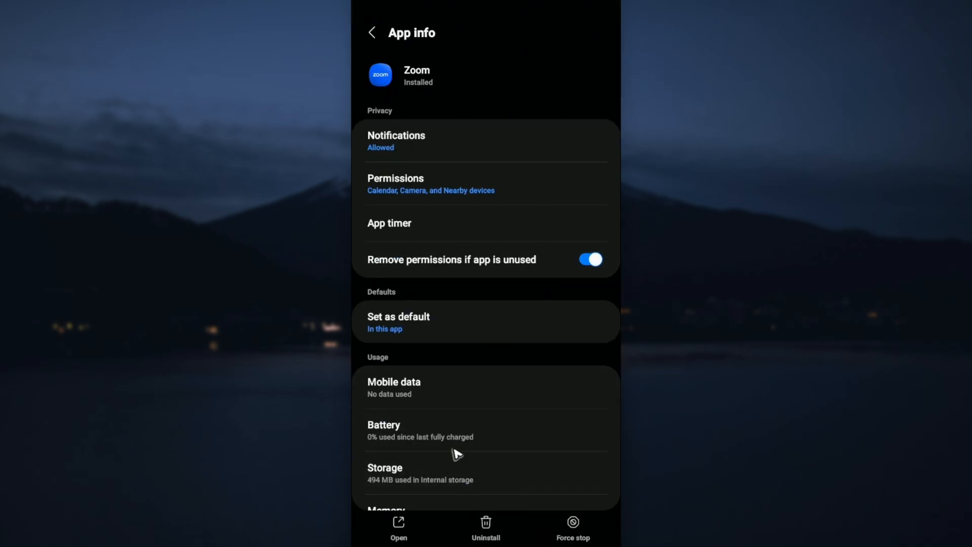
Step: Leave Settings and return to the Social Media folder on the home screen
left_click(372, 32)
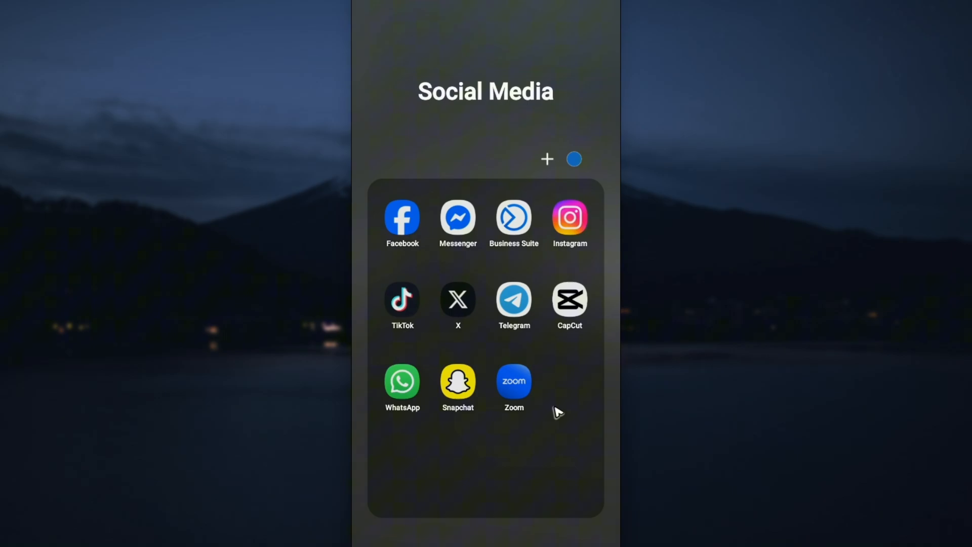
mouse_move(316, 344)
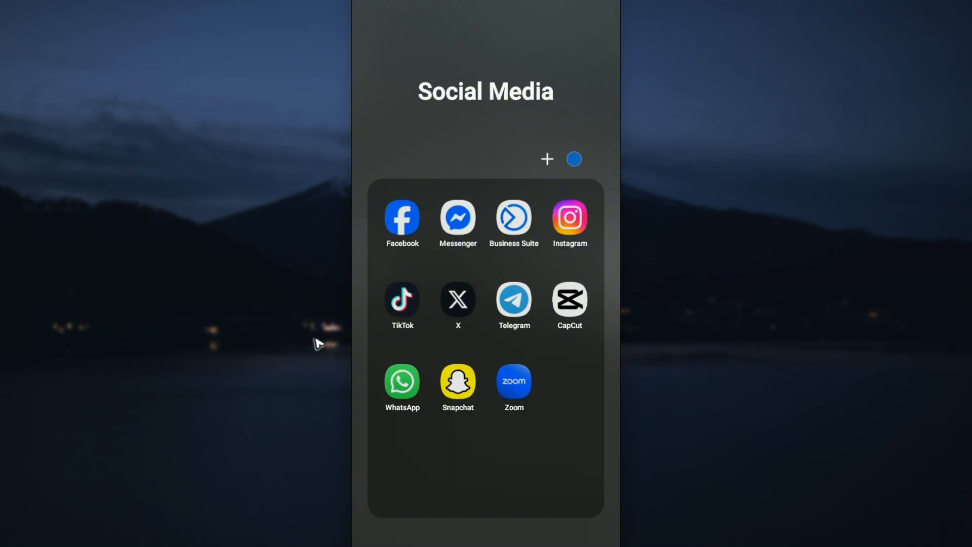